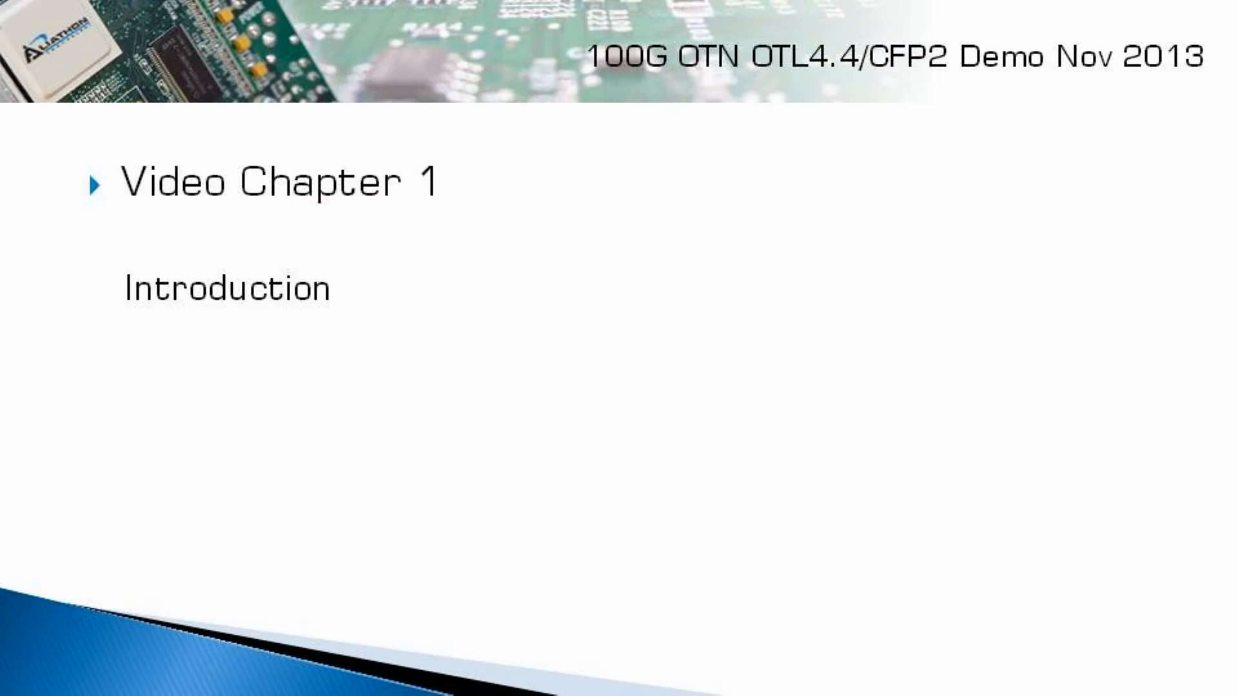
Insert LOS on single lane 2, then lane 3, then stop the alarm
{"action": "key", "text": "right"}
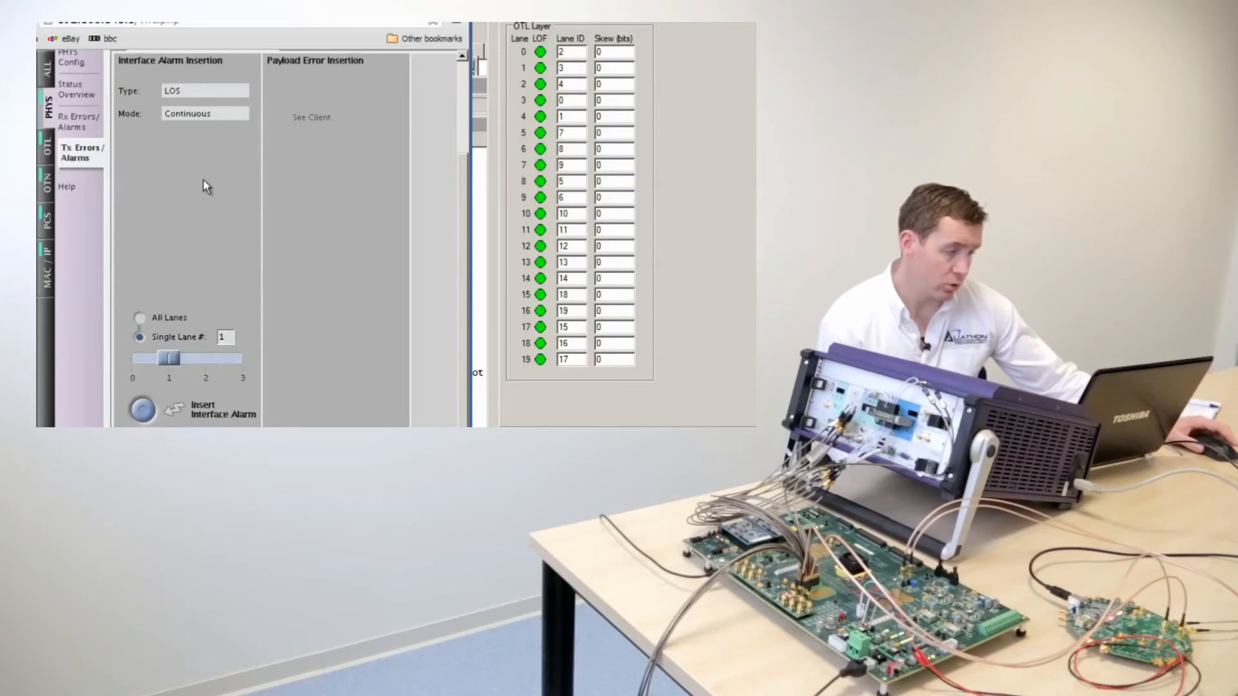
{"action": "mouse_move", "coordinate": [306, 181]}
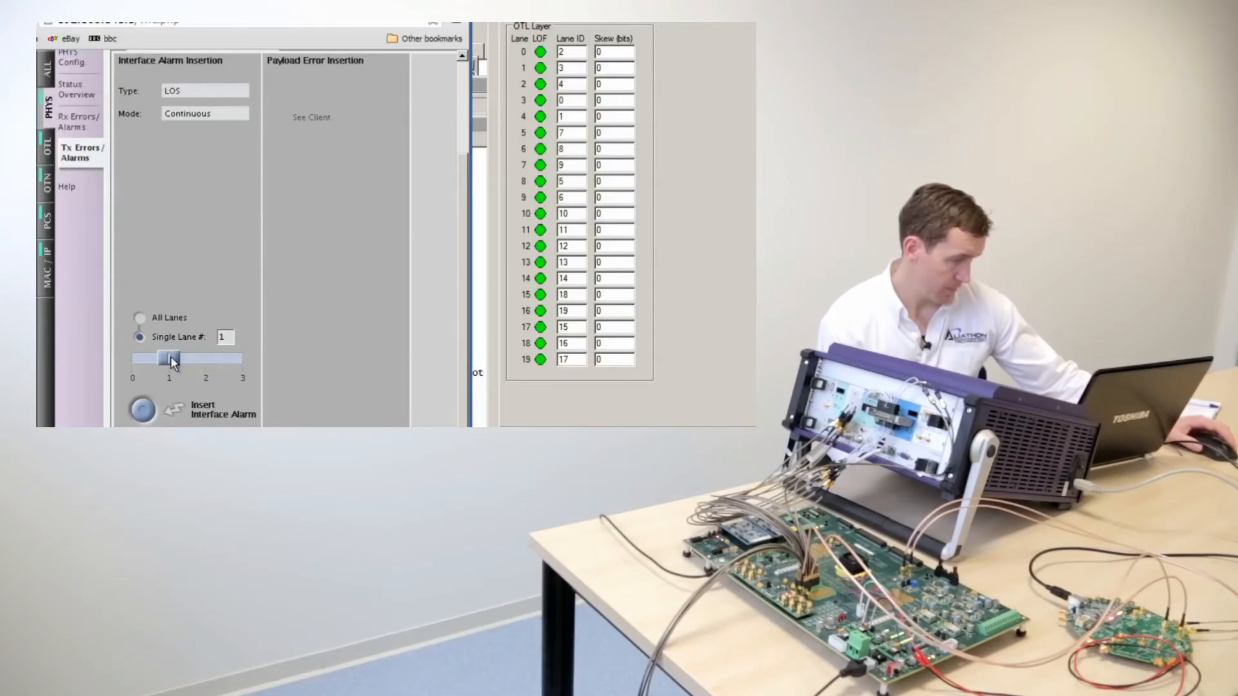
{"action": "left_click_drag", "start_coordinate": [172, 358], "coordinate": [205, 358]}
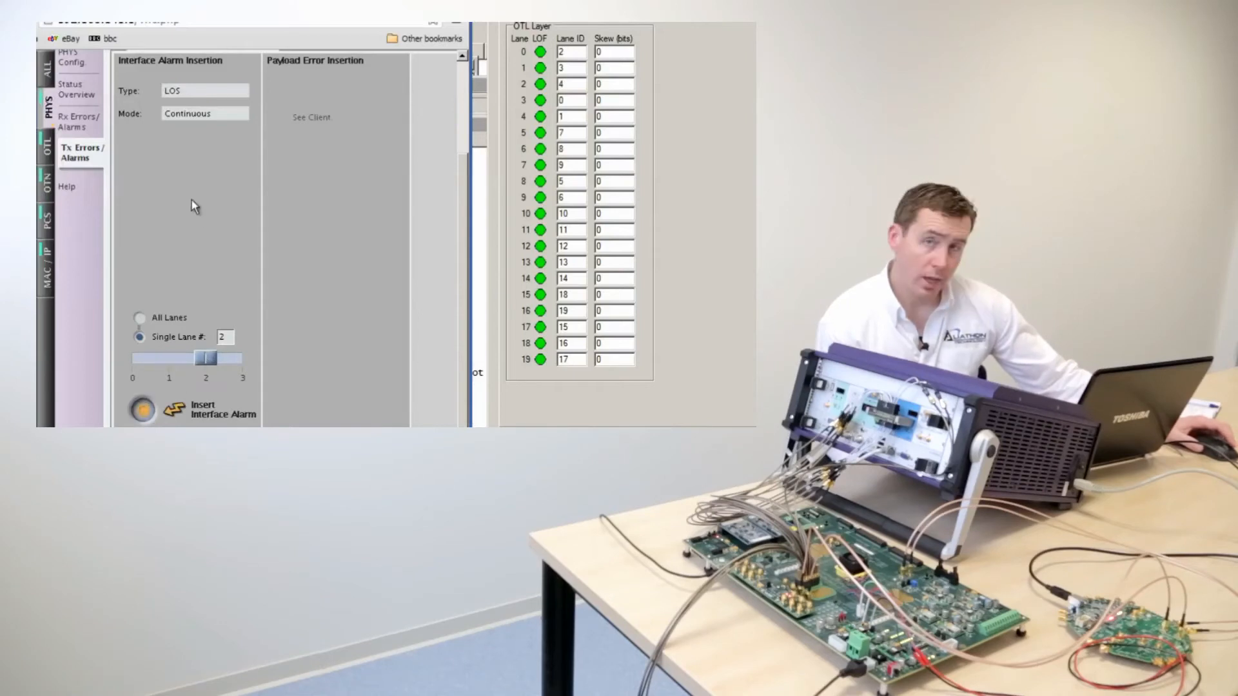
{"action": "left_click", "coordinate": [140, 409]}
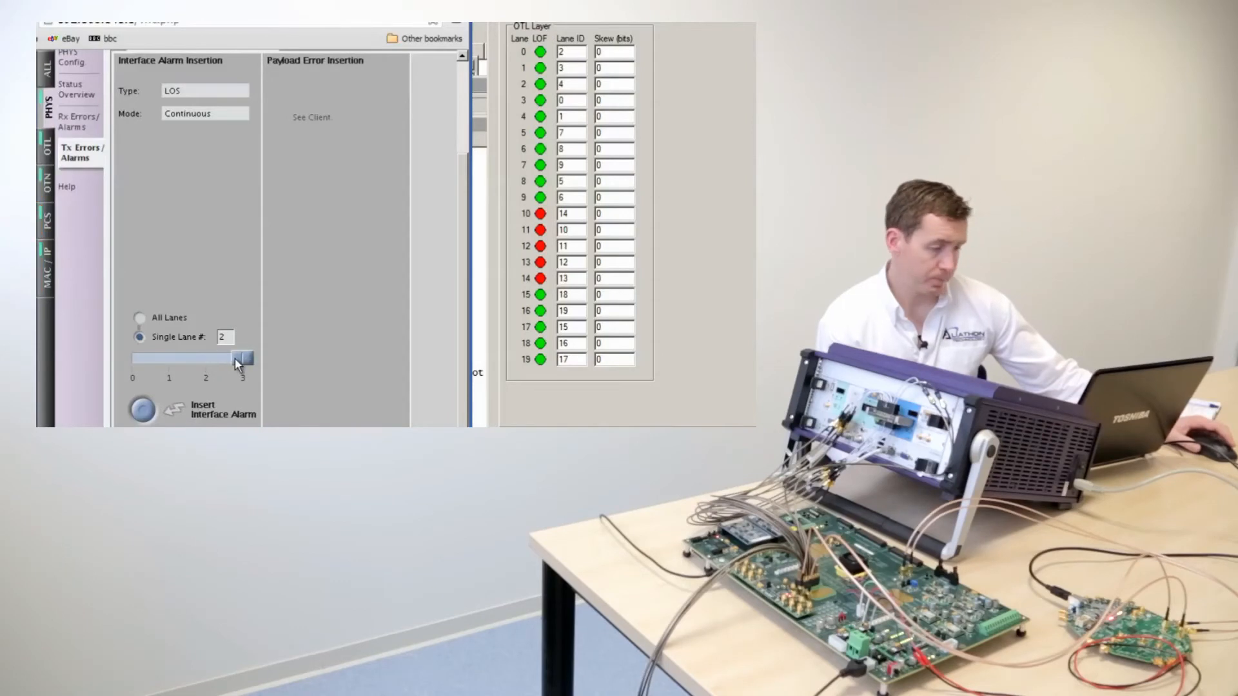
{"action": "left_click_drag", "start_coordinate": [237, 358], "coordinate": [251, 357]}
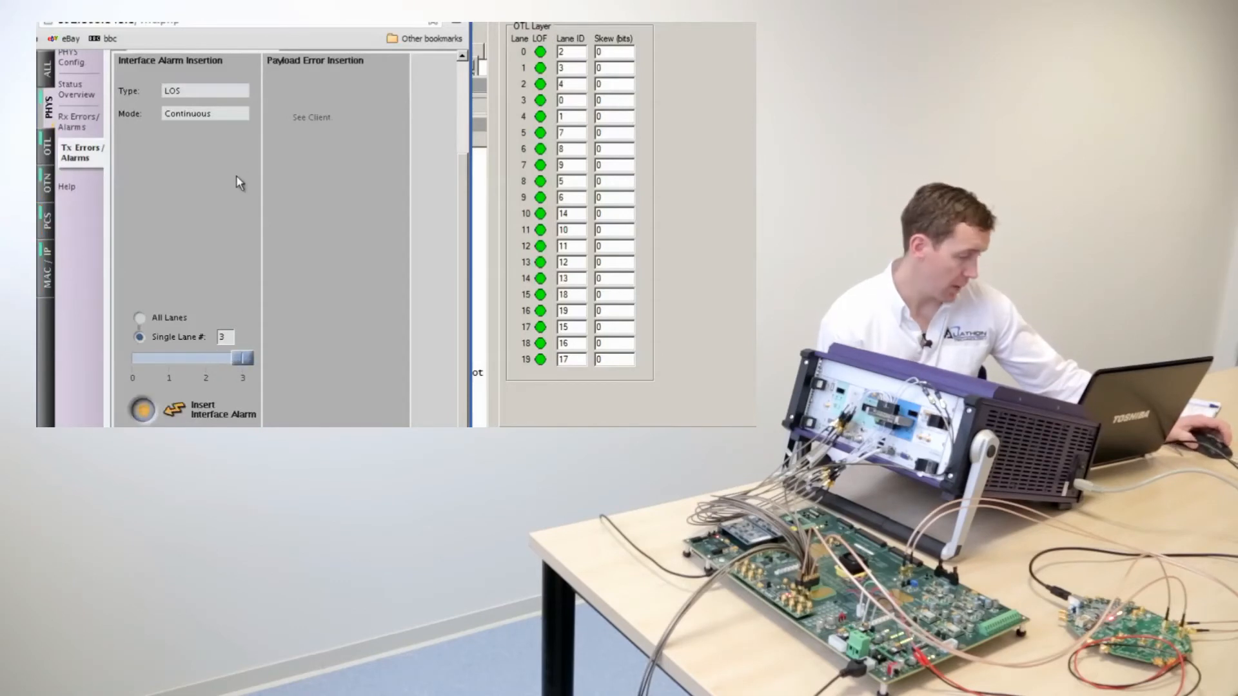
{"action": "left_click", "coordinate": [141, 409]}
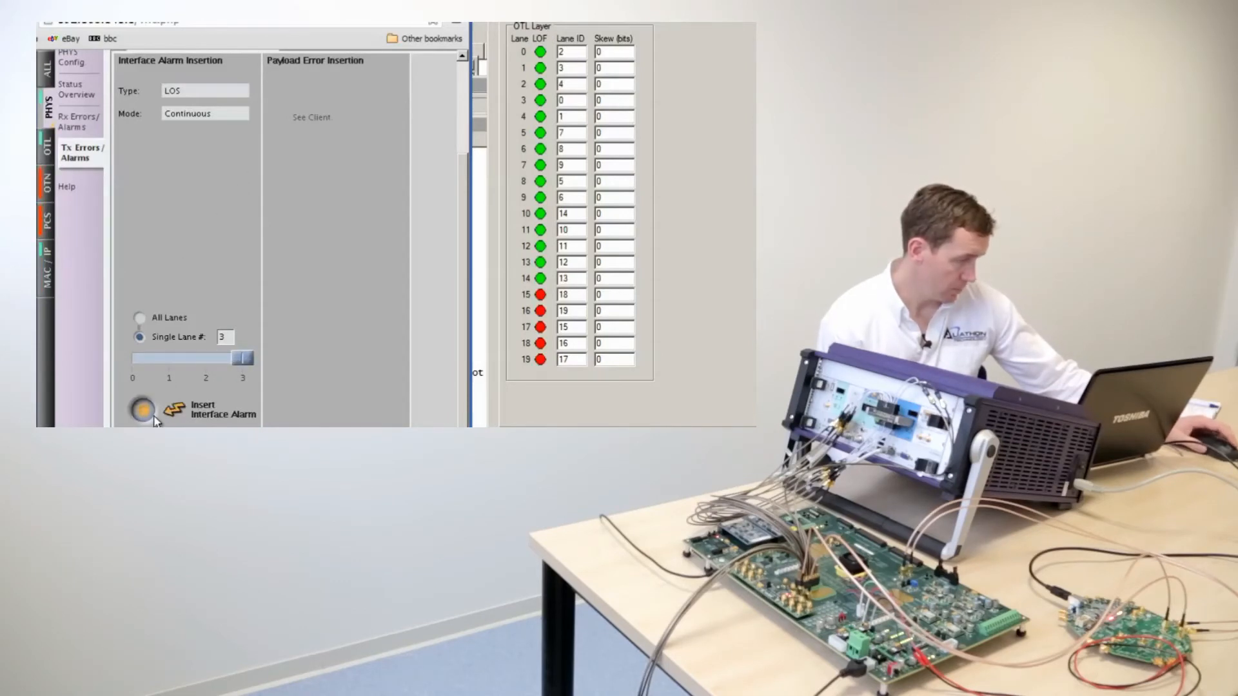
{"action": "left_click", "coordinate": [139, 408]}
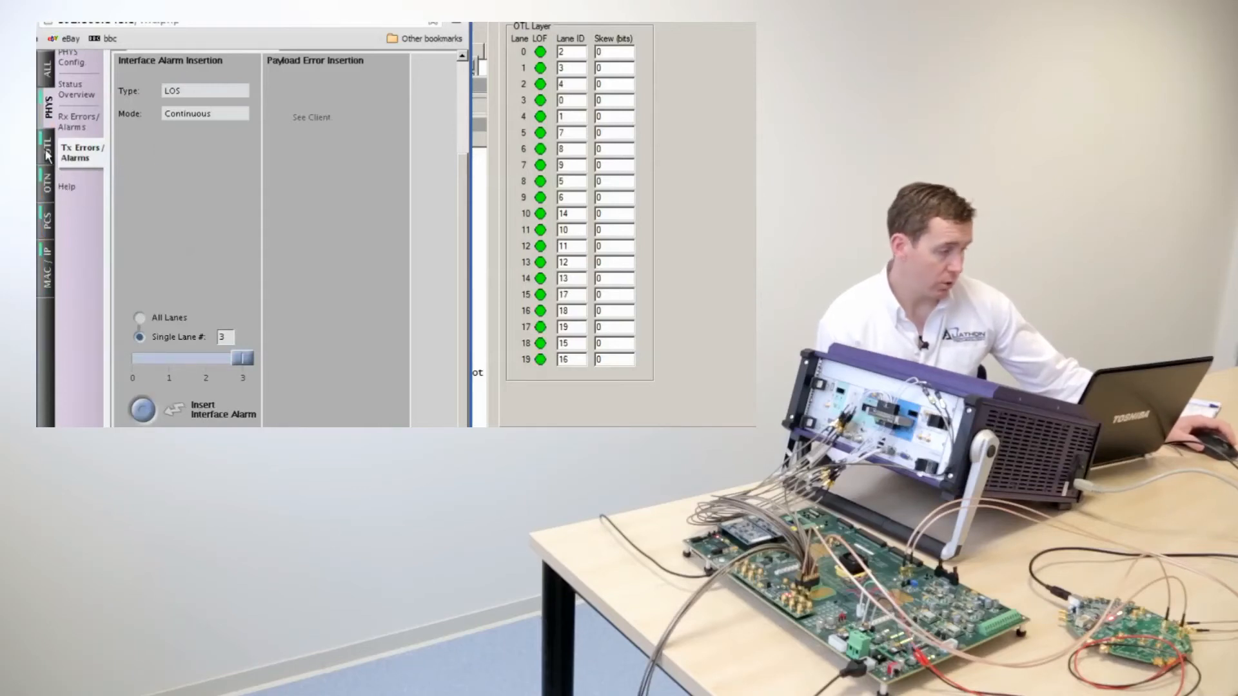
On the OTL Tx Errors/Alarms page, set the OTL lane alarm to a single lane
{"action": "left_click", "coordinate": [47, 146]}
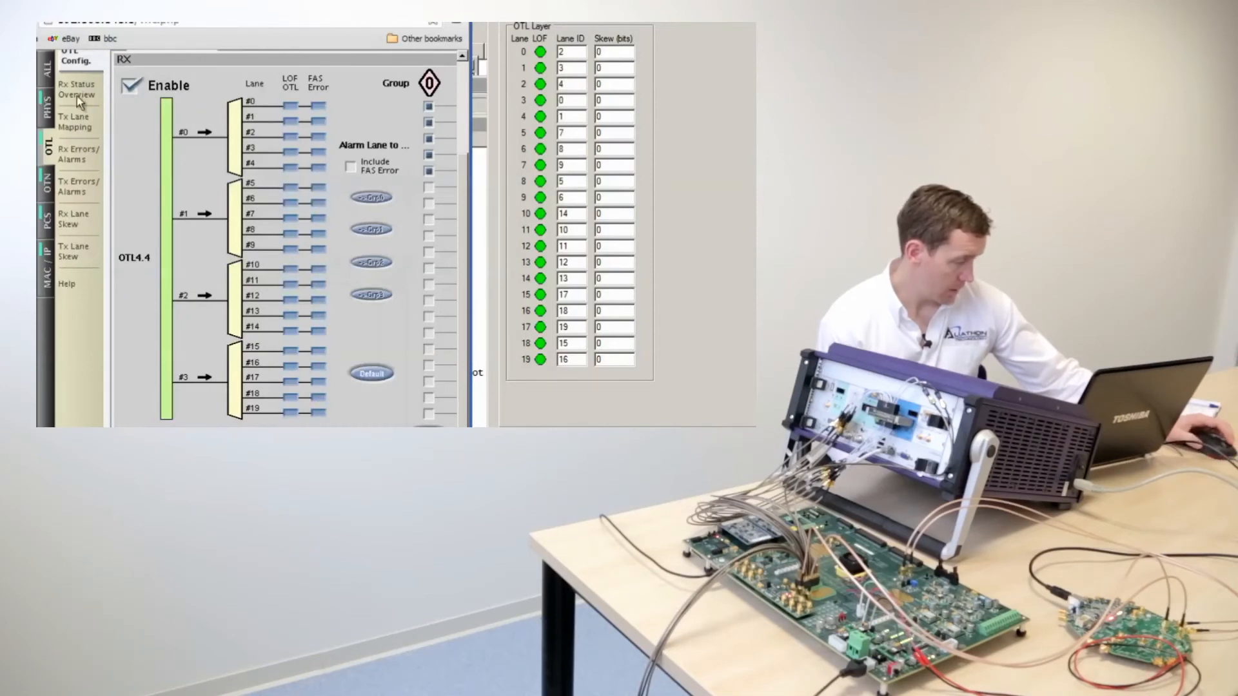
{"action": "left_click", "coordinate": [76, 185]}
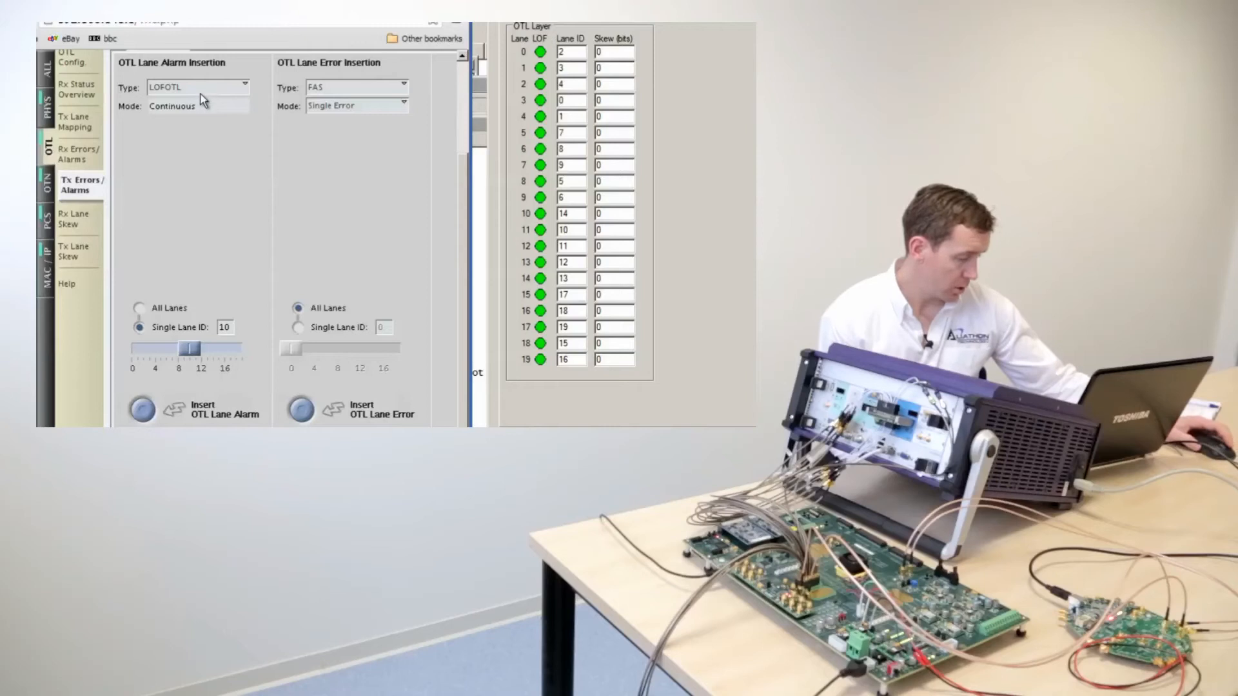
{"action": "left_click", "coordinate": [138, 307]}
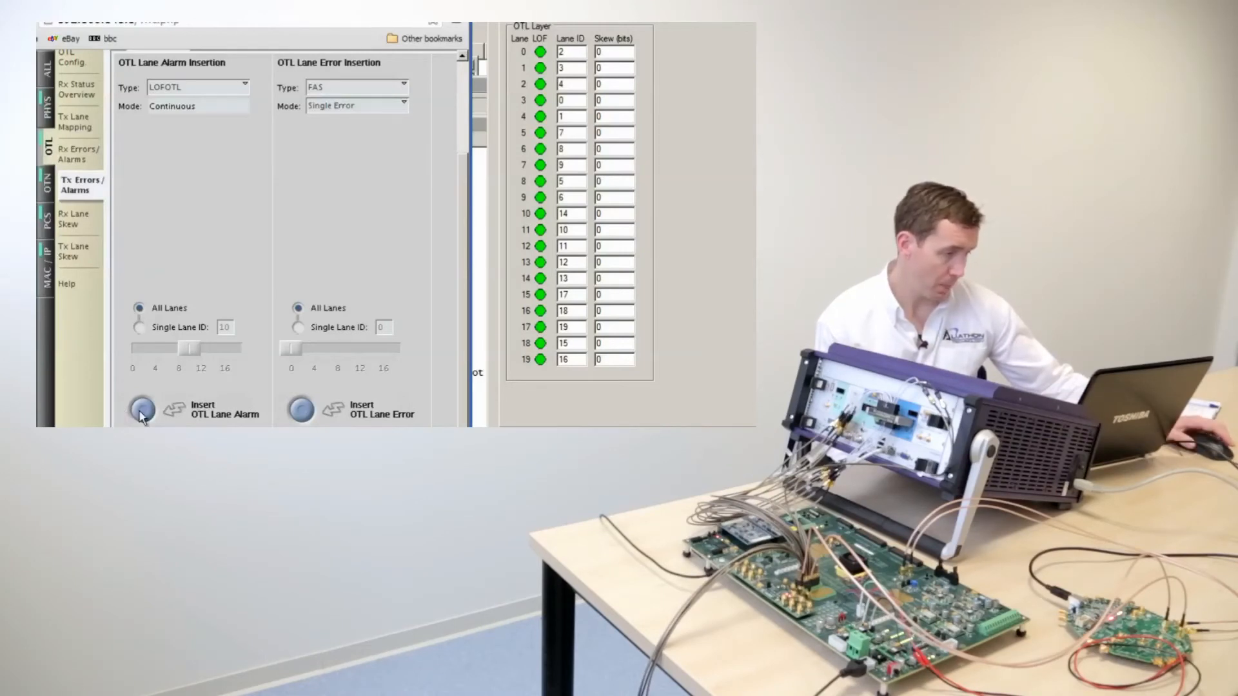
{"action": "left_click", "coordinate": [142, 409]}
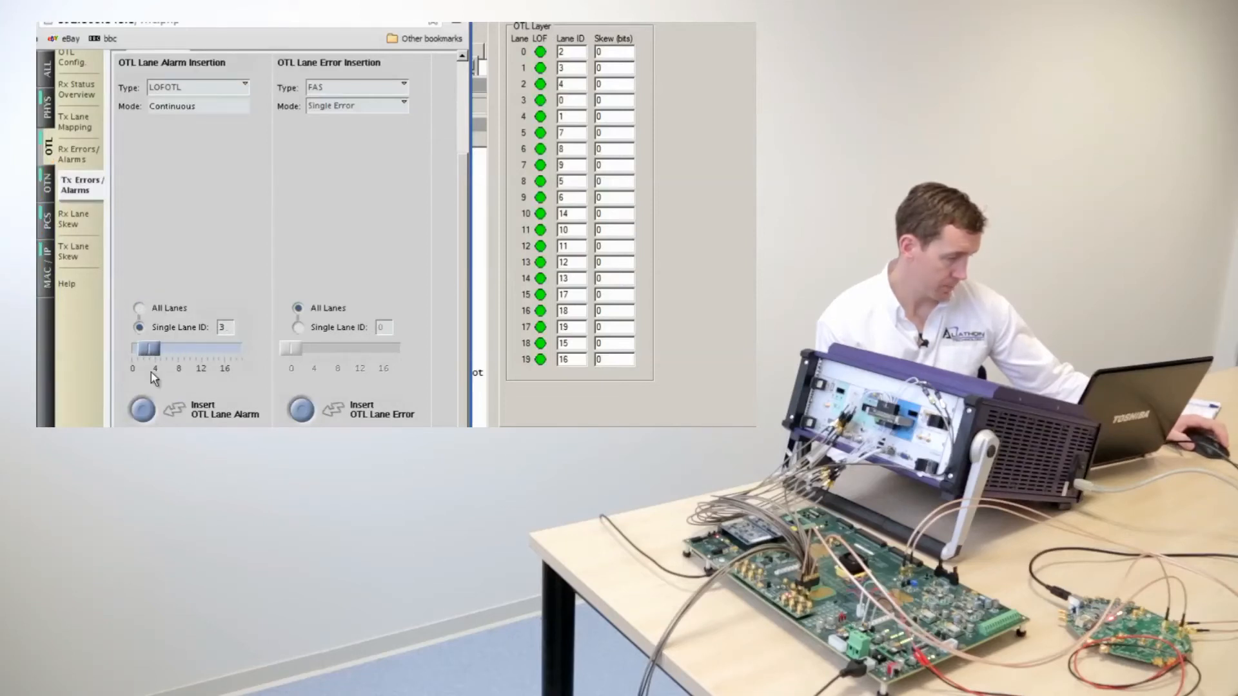
Insert LOFOTL on lane ID 3, then retarget the alarm to lane ID 12
{"action": "left_click", "coordinate": [140, 409]}
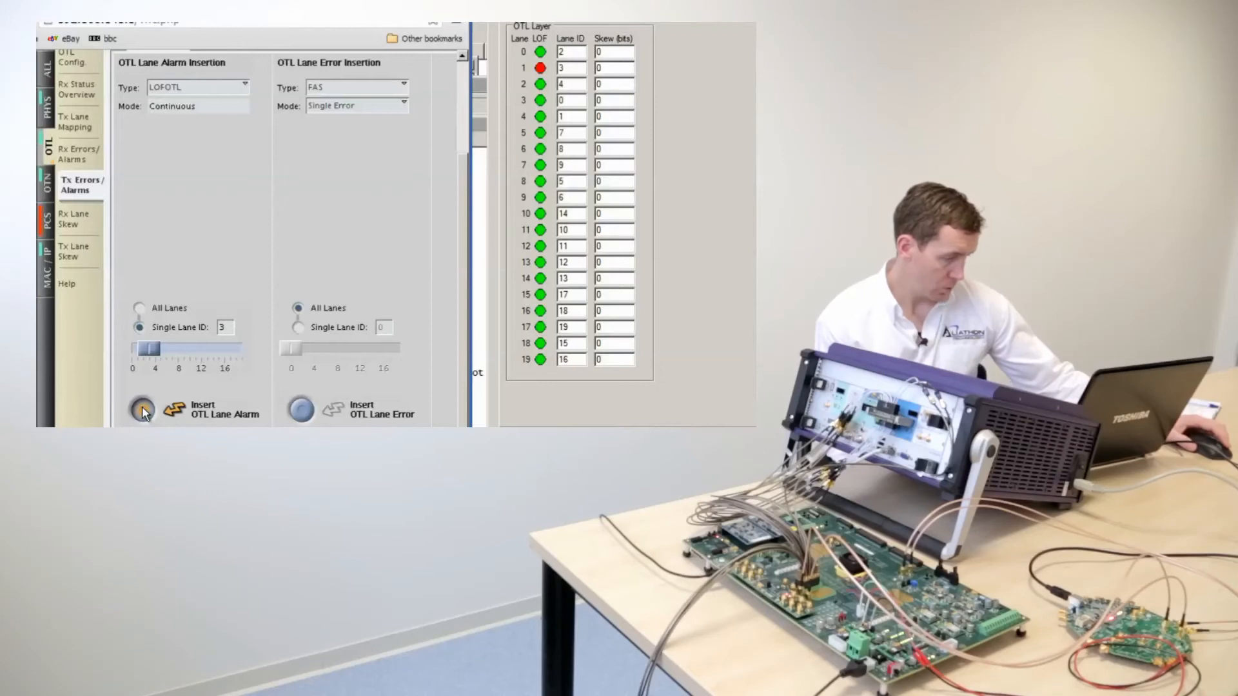
{"action": "left_click", "coordinate": [140, 409]}
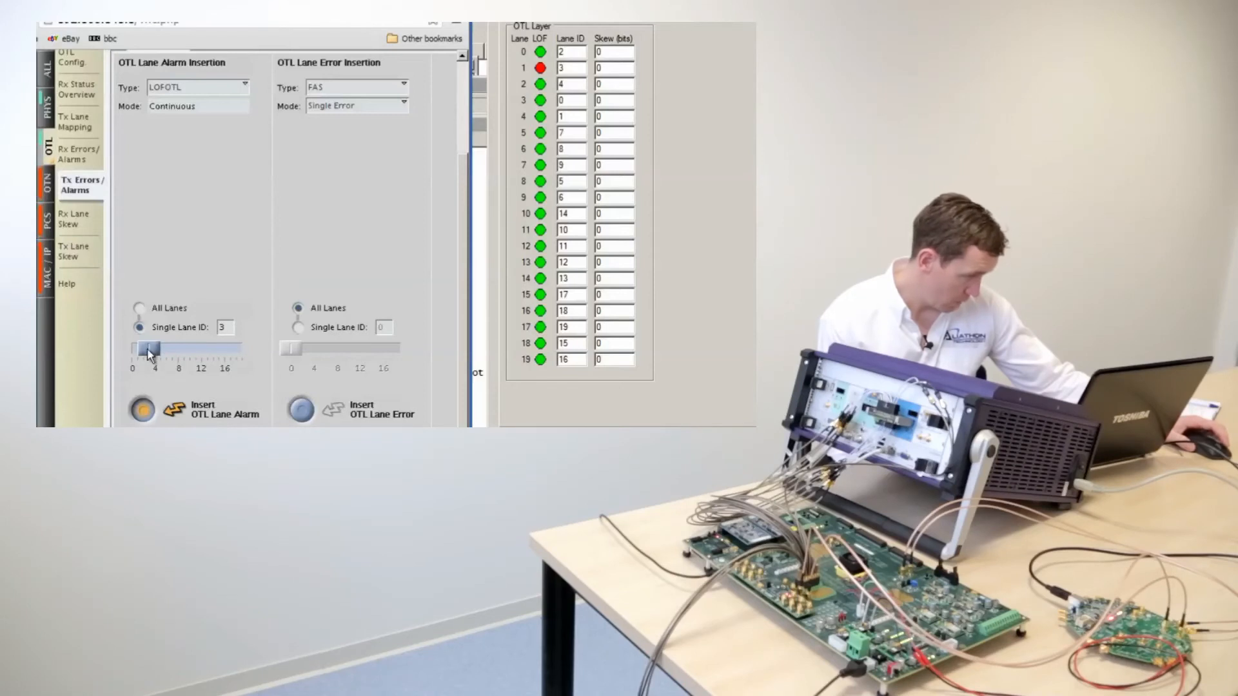
{"action": "left_click_drag", "start_coordinate": [151, 351], "coordinate": [203, 351]}
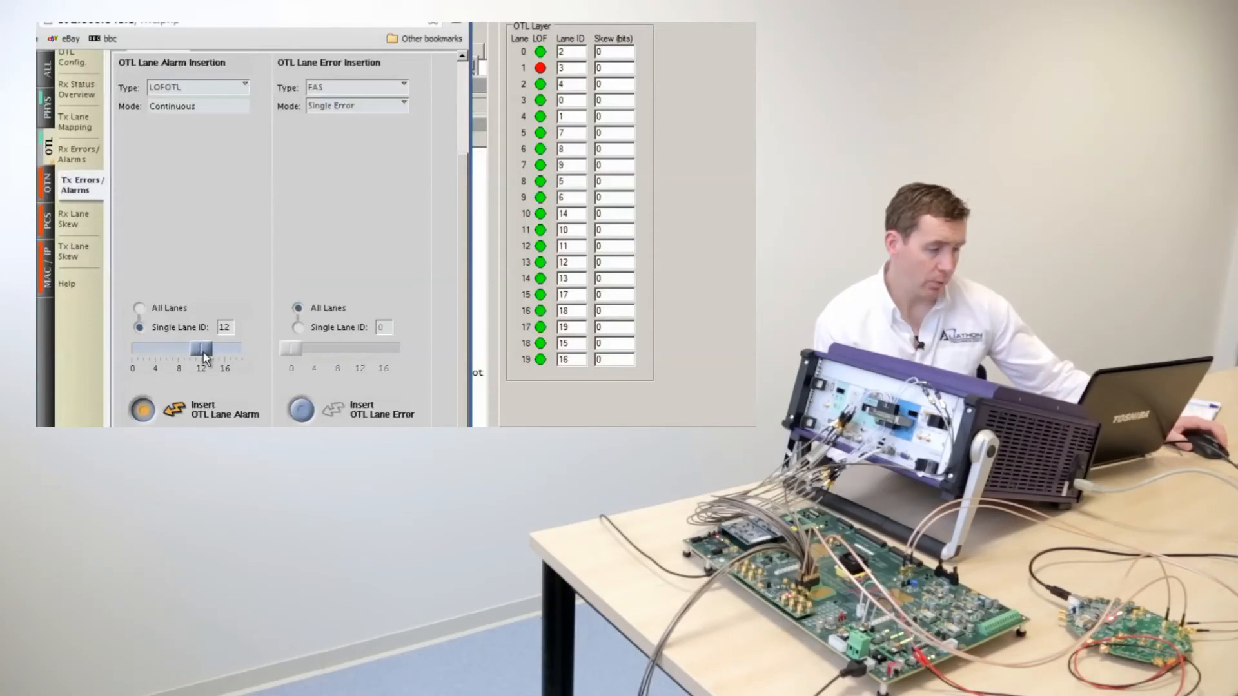
{"action": "left_click", "coordinate": [142, 410]}
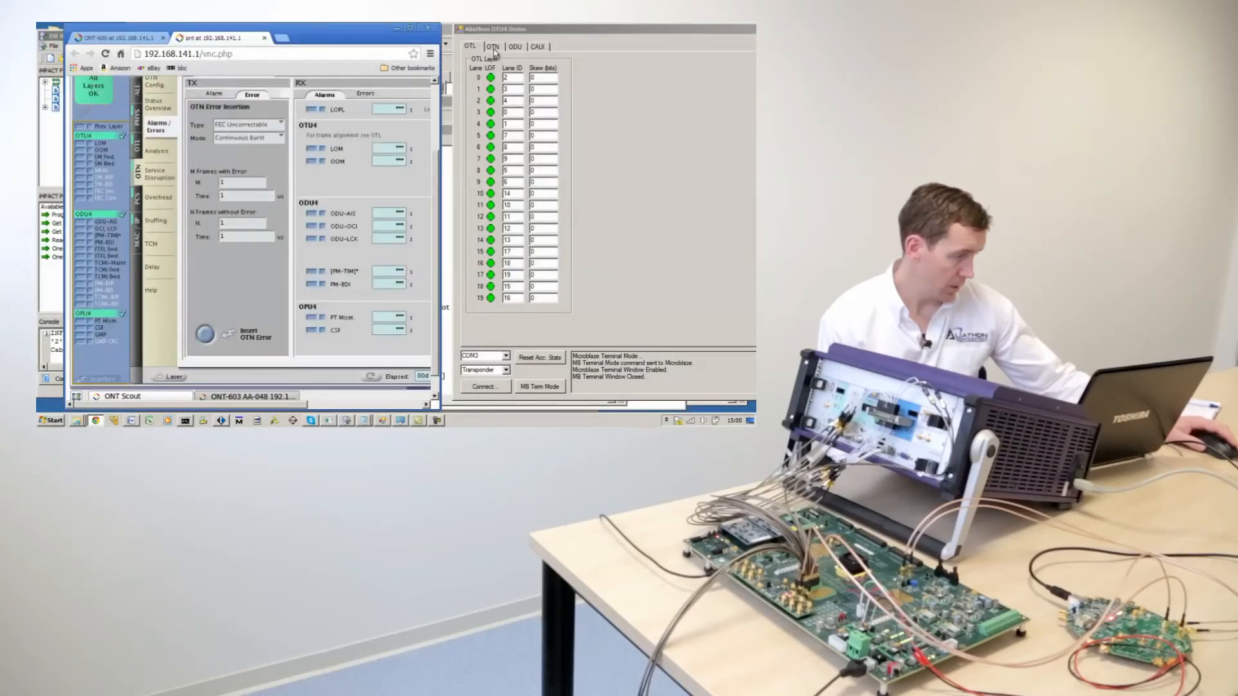
Stop the FEC uncorrectable errors and start sending the SM-IAE OTN alarm
{"action": "left_click", "coordinate": [493, 46]}
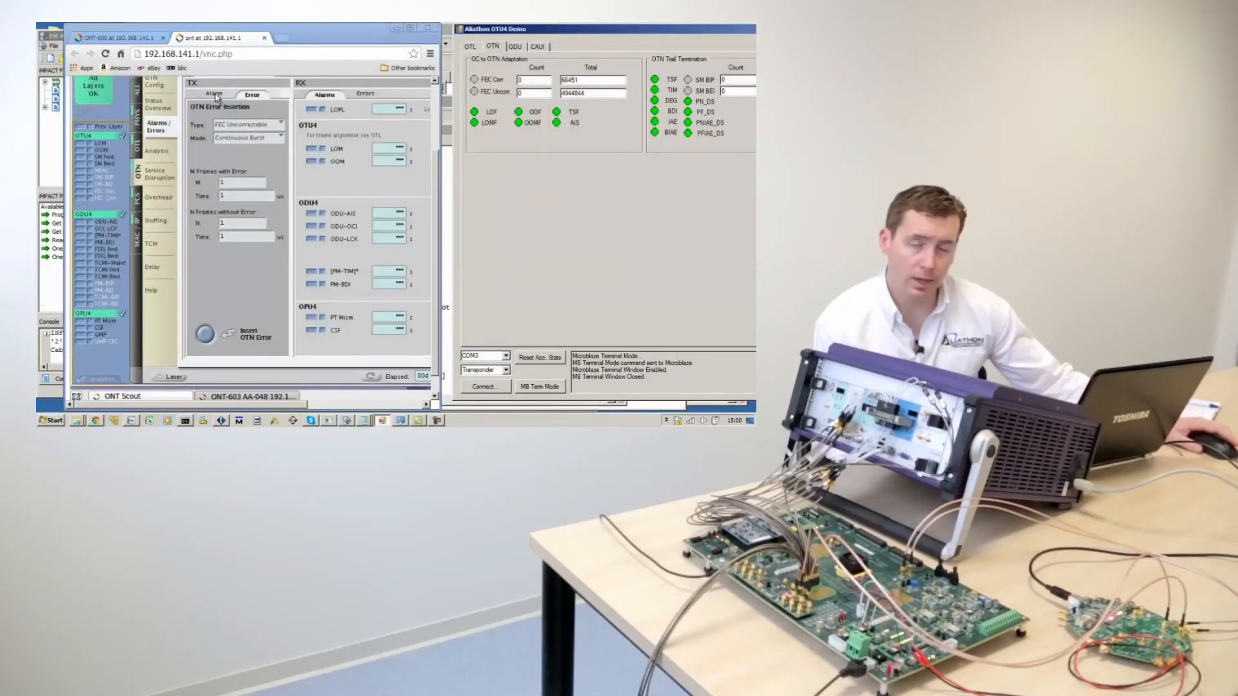
{"action": "left_click", "coordinate": [215, 94]}
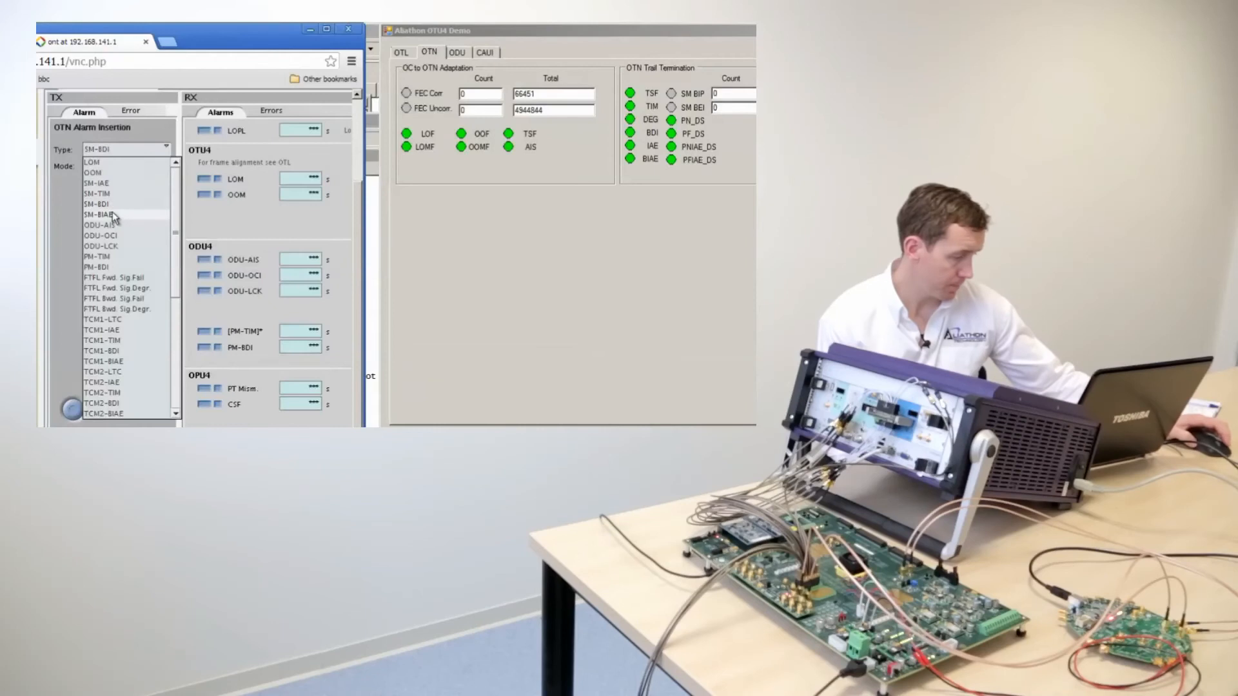
{"action": "left_click", "coordinate": [100, 182]}
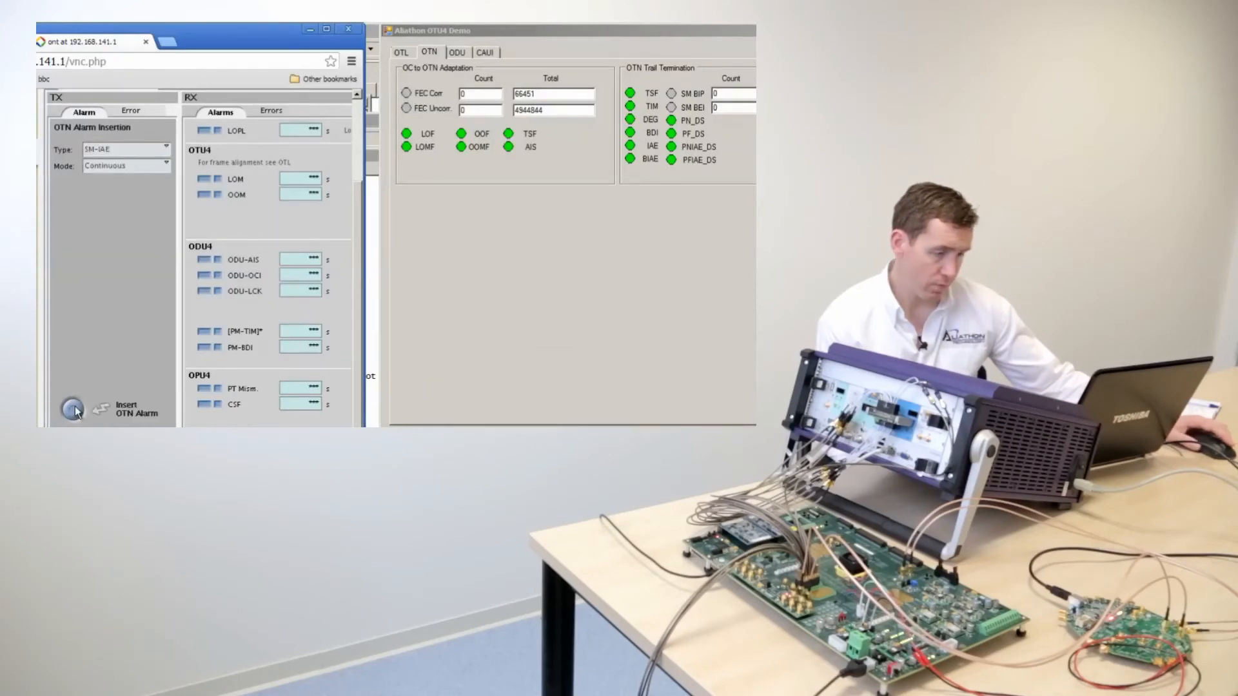
{"action": "left_click", "coordinate": [70, 408]}
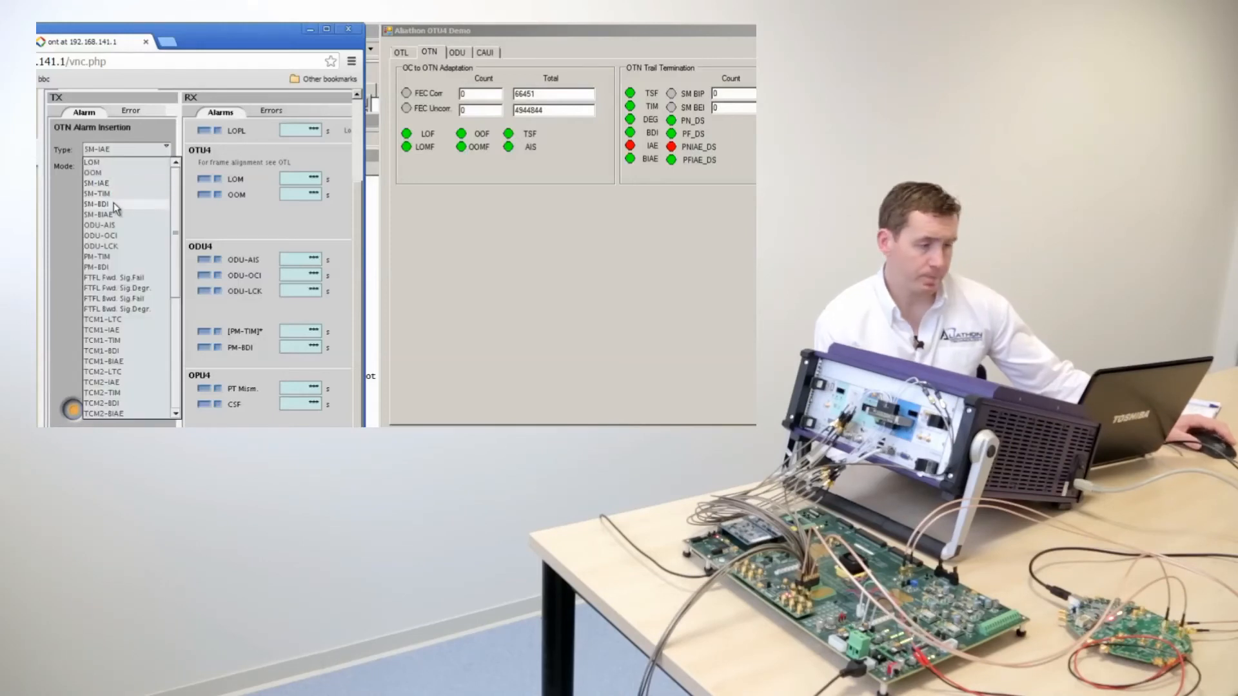
Send SM-BDI, stop it, and choose the FEC error type to insert
{"action": "left_click", "coordinate": [100, 203]}
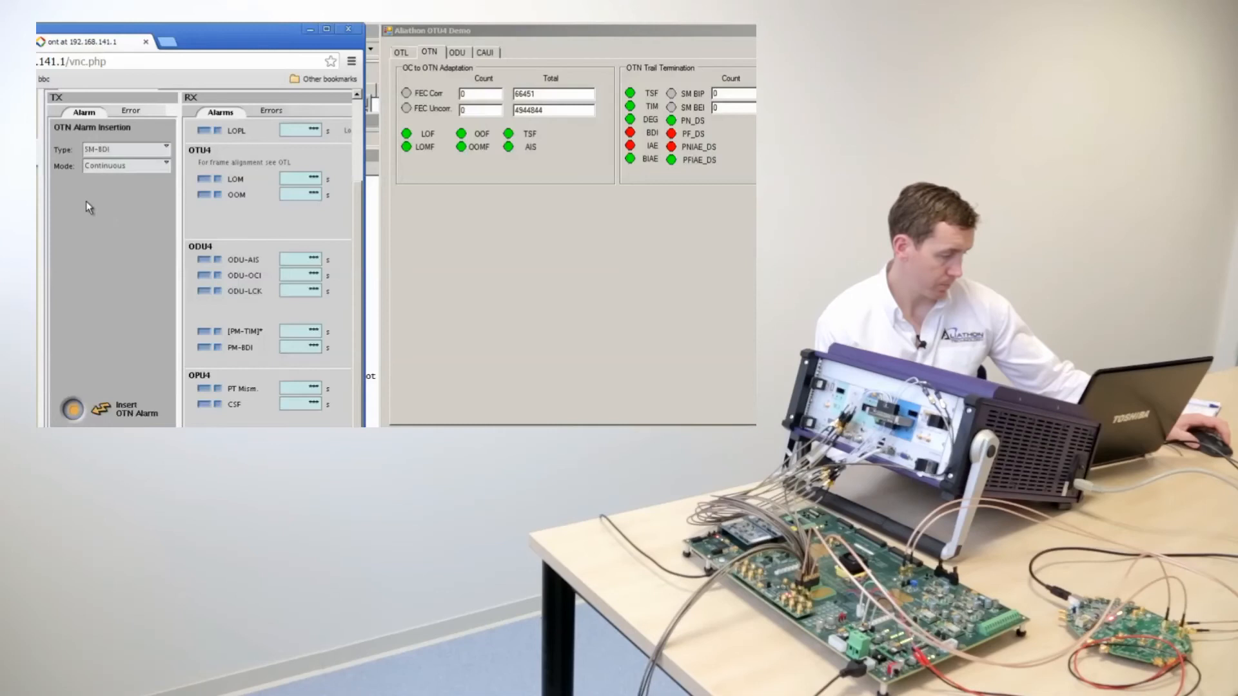
{"action": "left_click", "coordinate": [72, 408]}
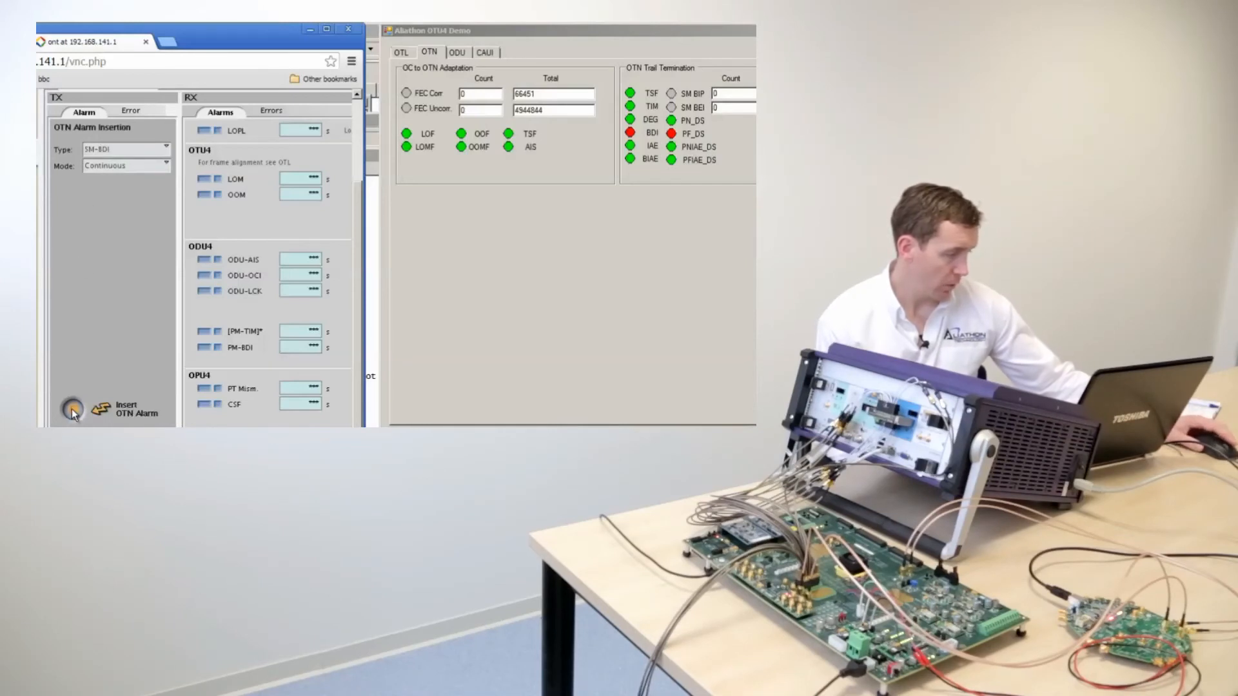
{"action": "left_click", "coordinate": [119, 110]}
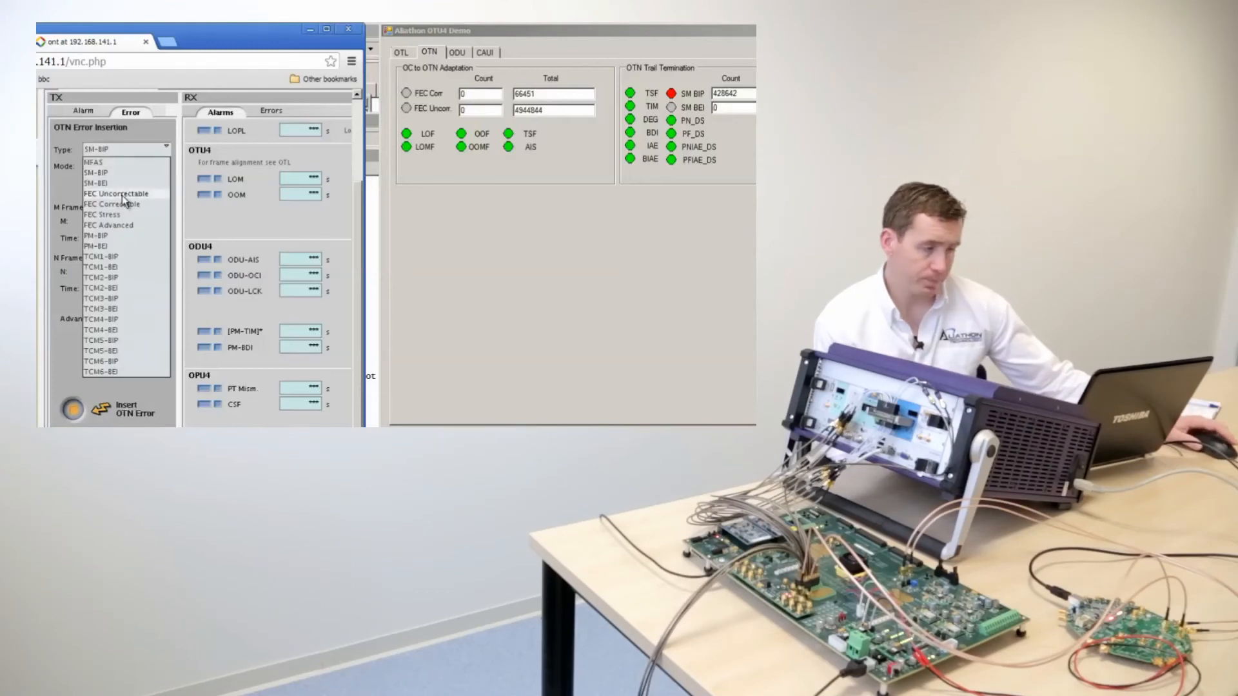
{"action": "left_click", "coordinate": [110, 193]}
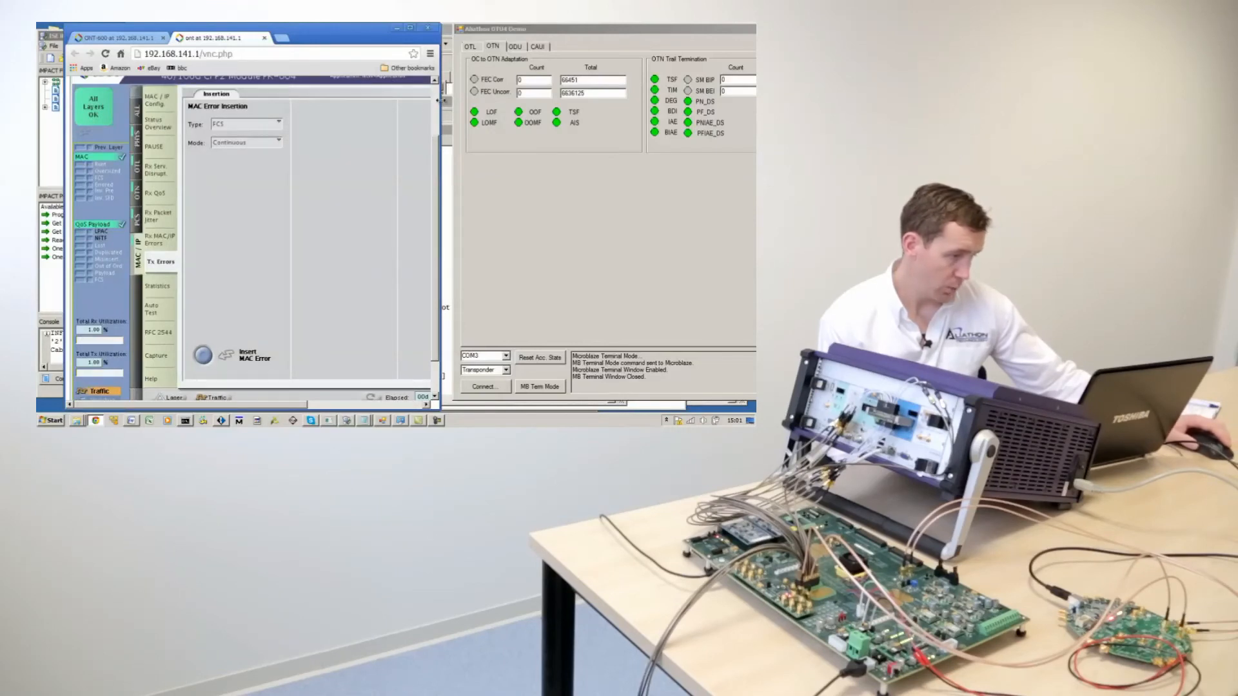
Insert FCS MAC errors into the traffic, then stop inserting them
{"action": "left_click", "coordinate": [535, 46]}
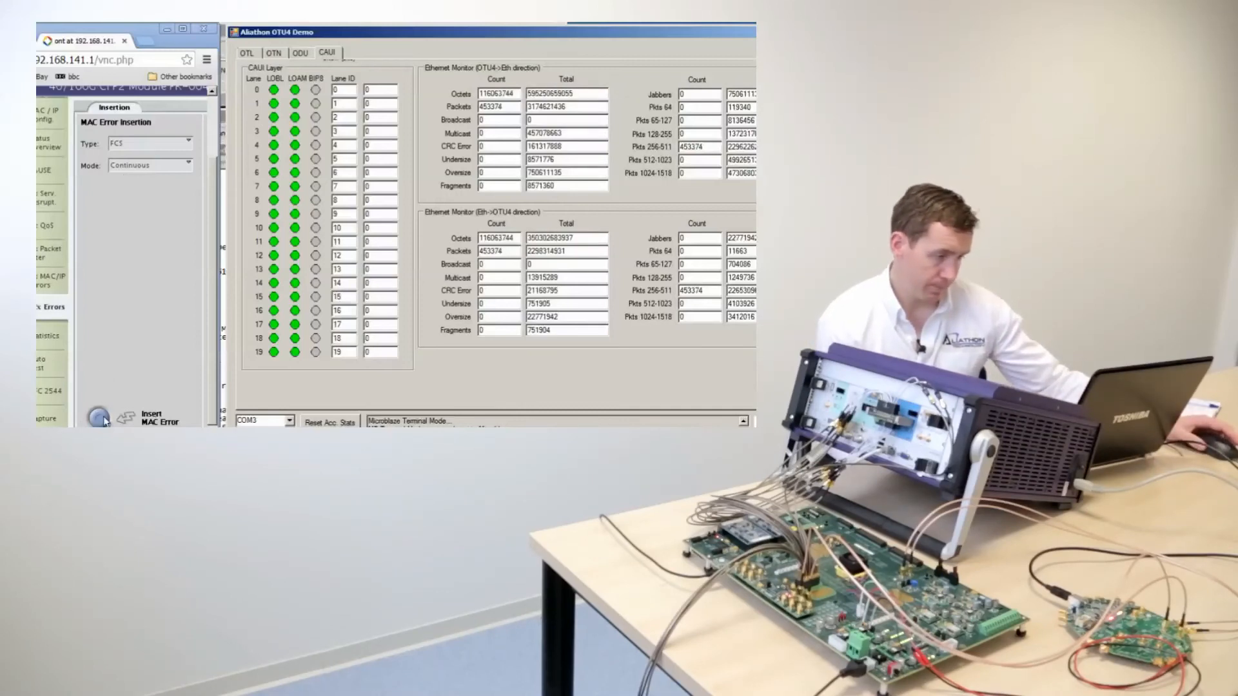
{"action": "left_click", "coordinate": [100, 417]}
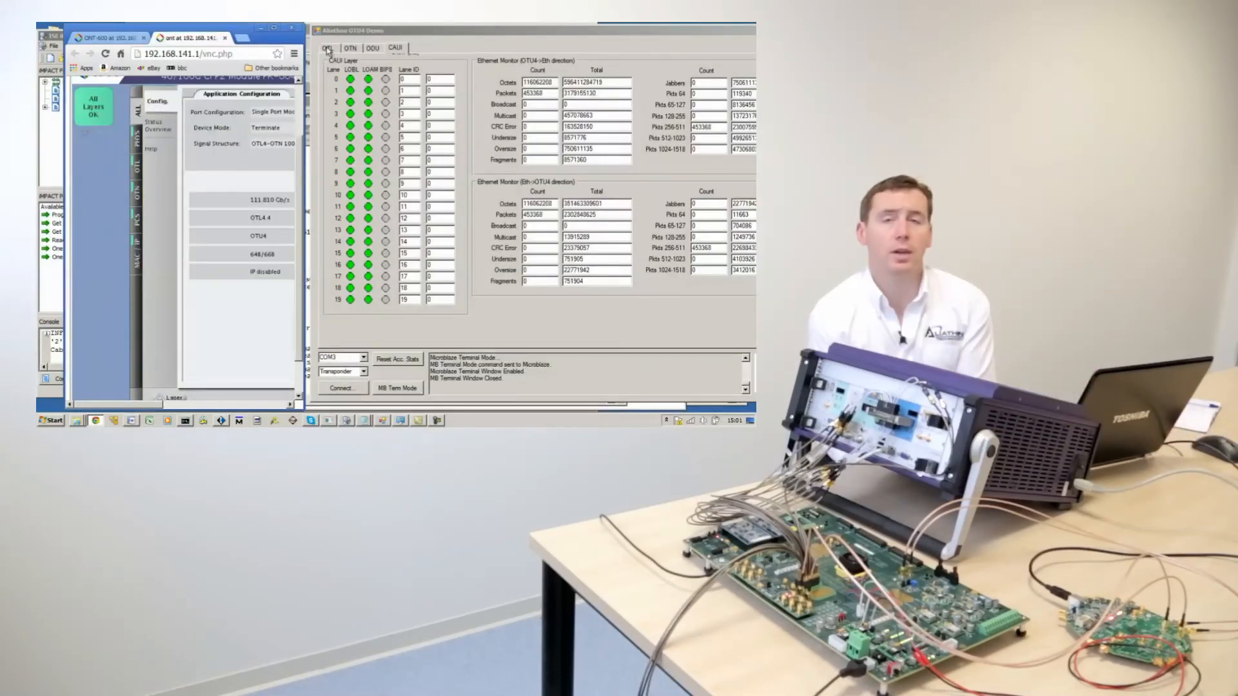
Show the OTL lane status in Aliathon
{"action": "left_click", "coordinate": [327, 48]}
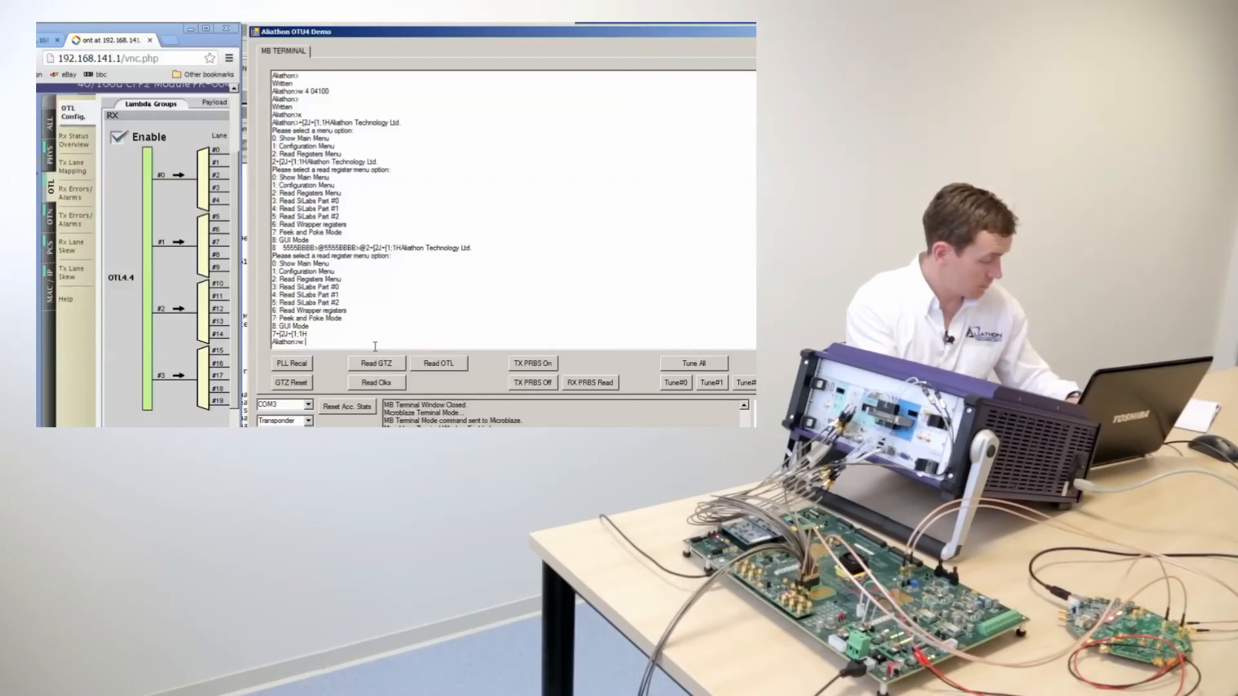
Enter register write values 4, 1410 and 24100 in the MB terminal
{"action": "type", "text": "4"}
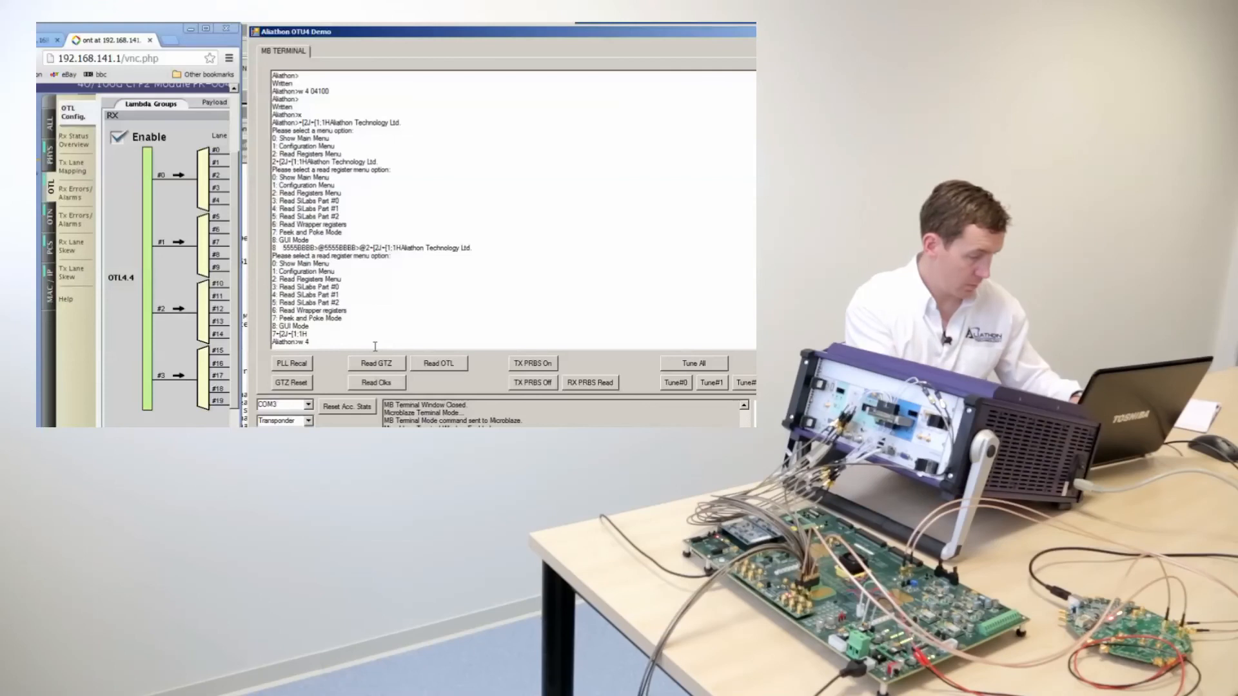
{"action": "type", "text": "14100"}
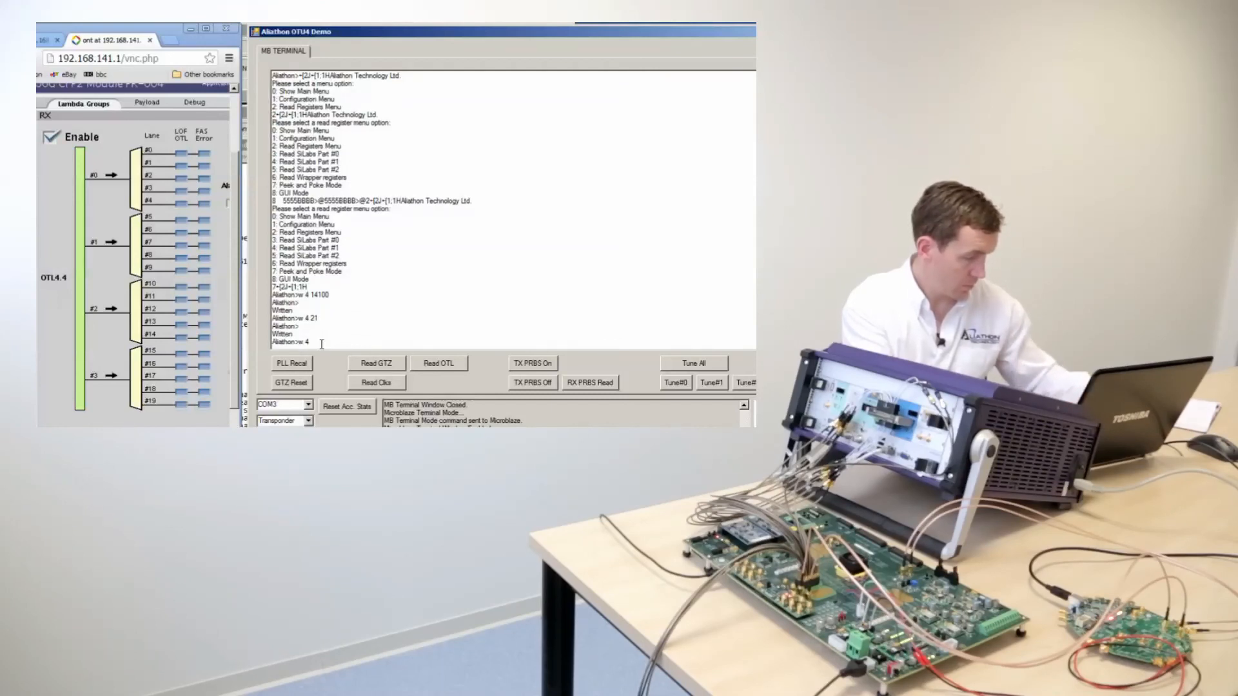
{"action": "type", "text": "24100"}
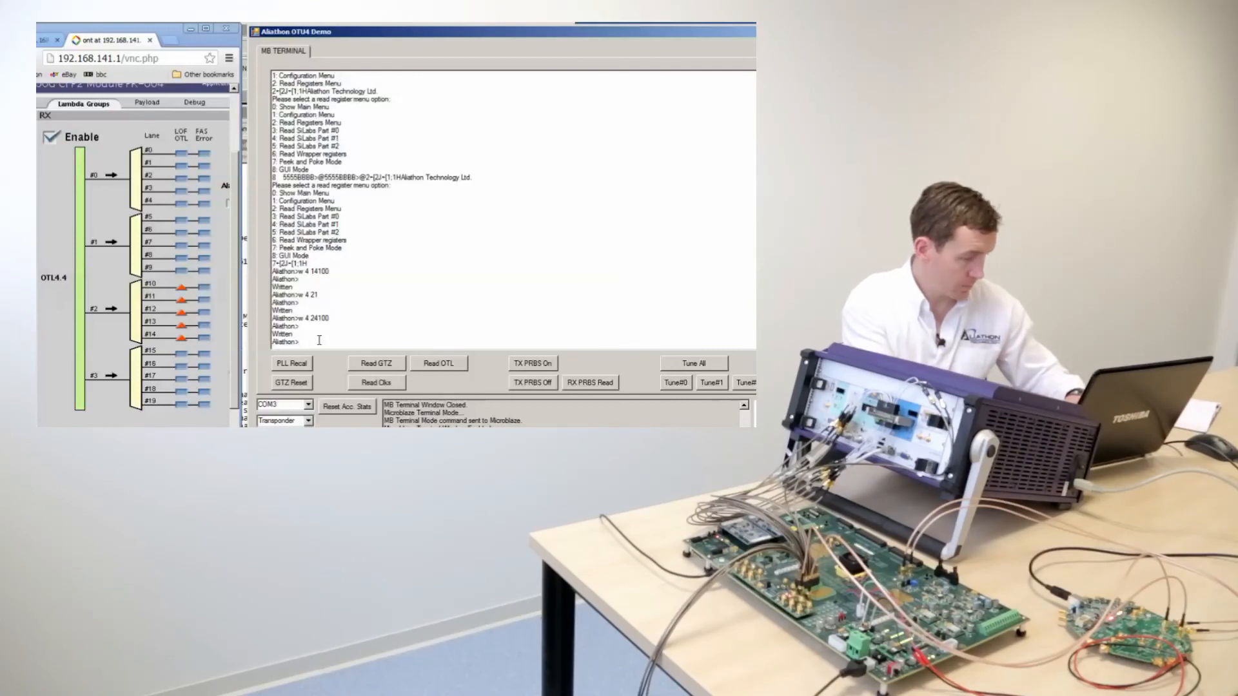
{"action": "type", "text": "w"}
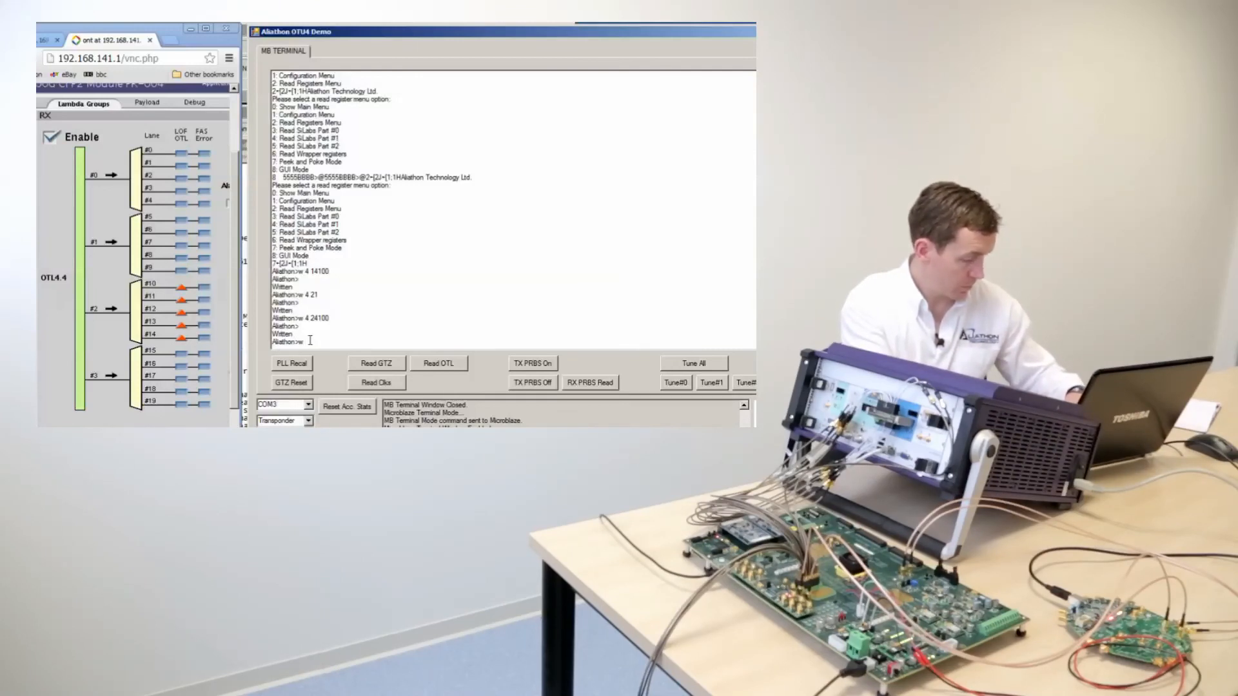